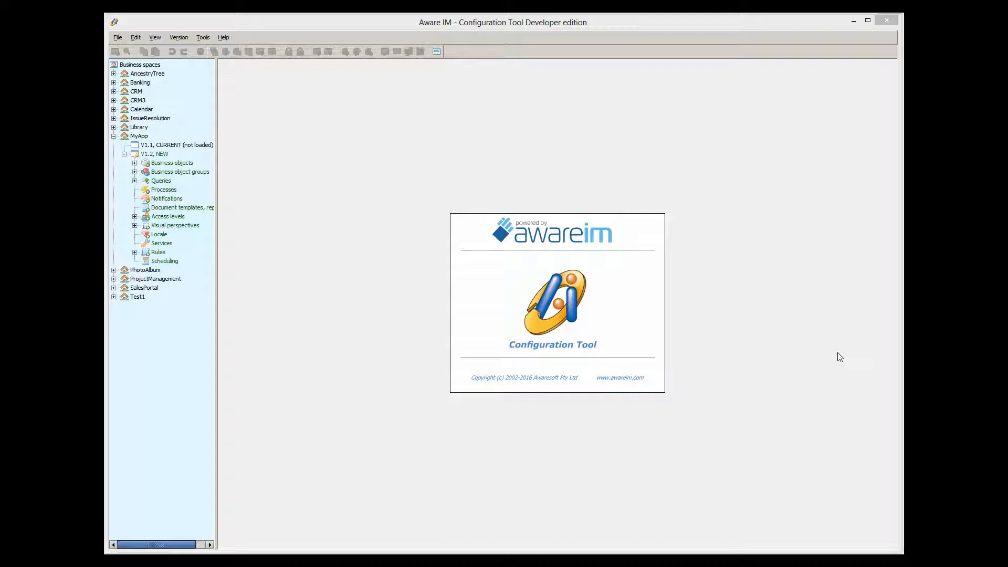
- Browse the new-rule function list for MyApp's Company object, then cancel without adding a rule
left_click(134, 163)
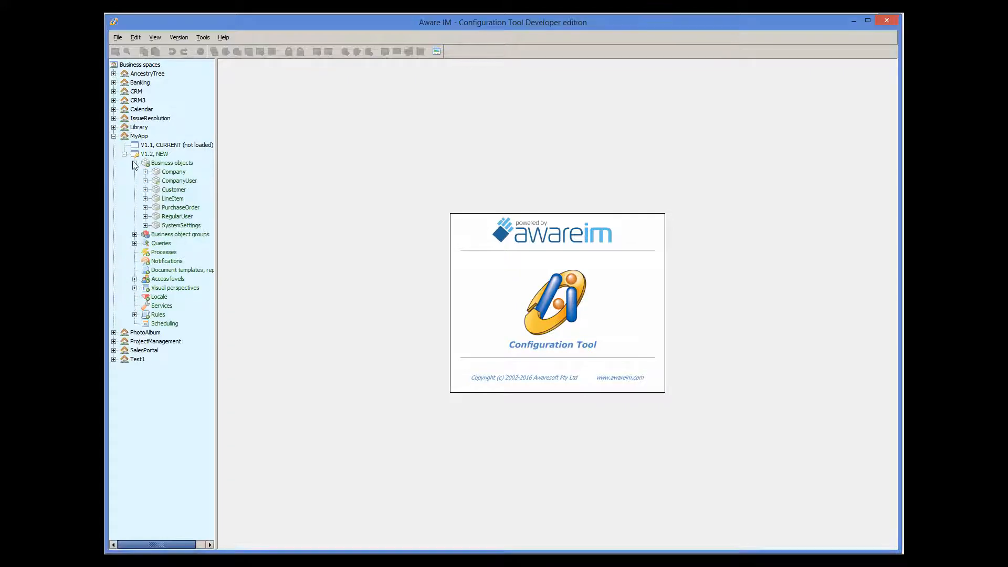
right_click(173, 172)
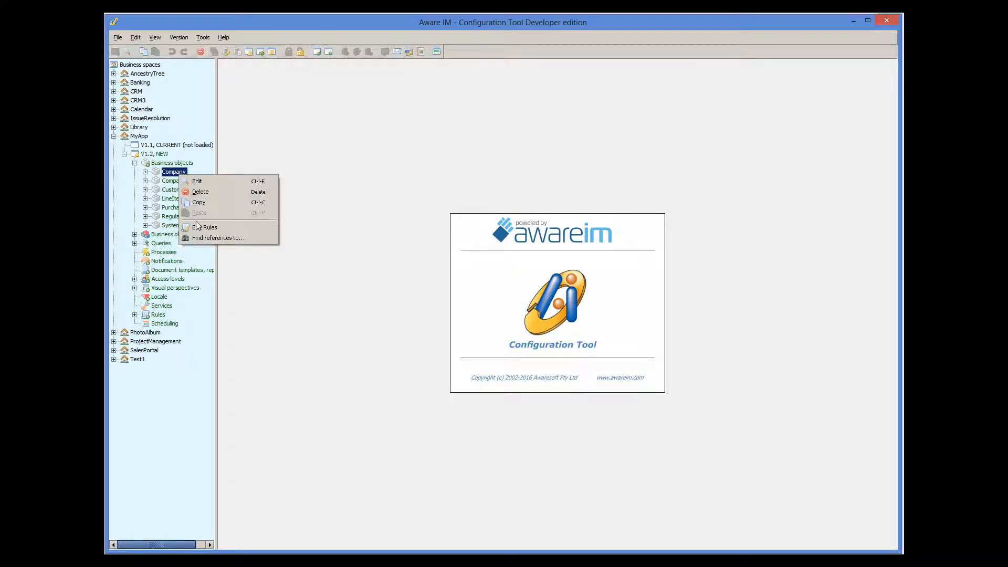
left_click(204, 226)
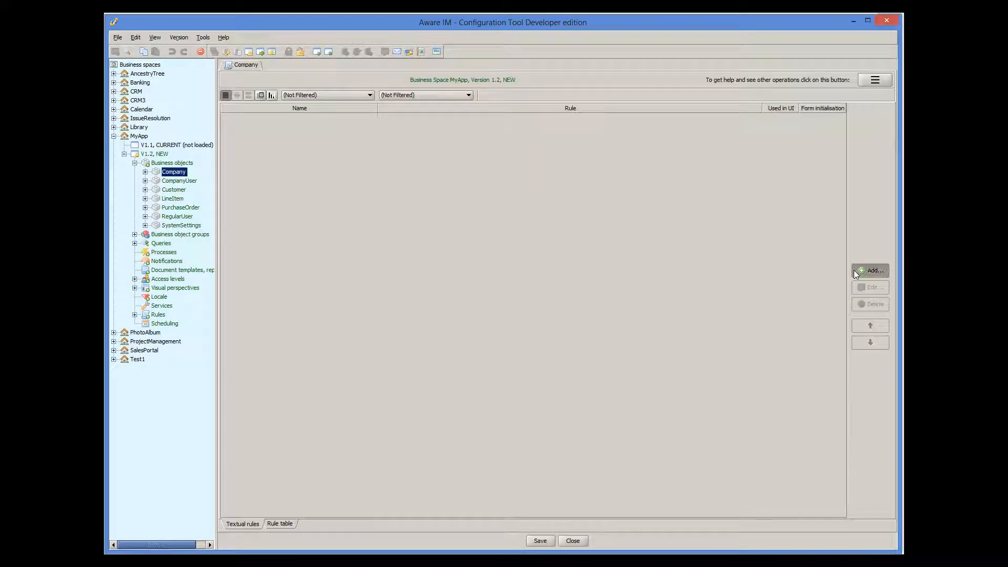
left_click(869, 271)
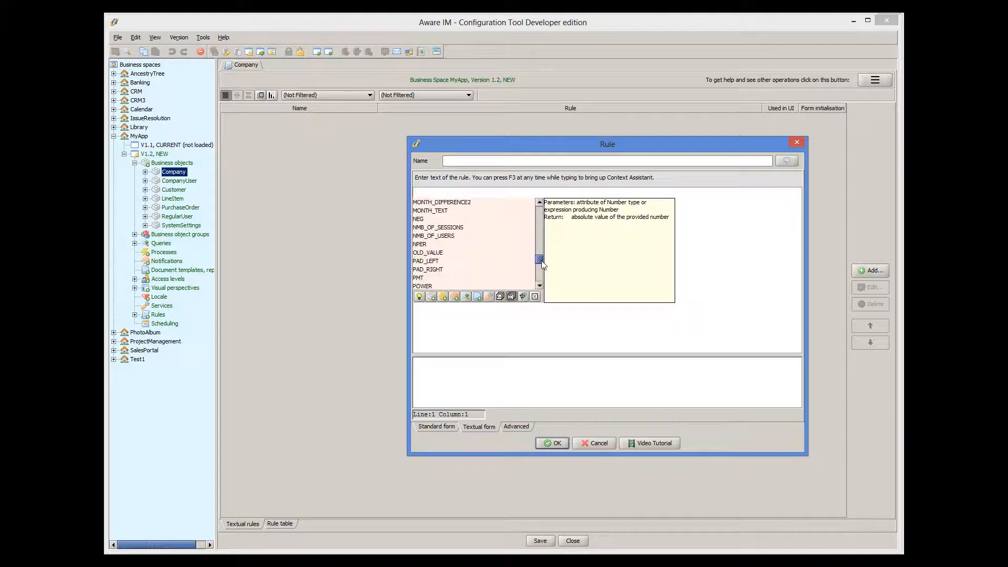
scroll("down", 3)
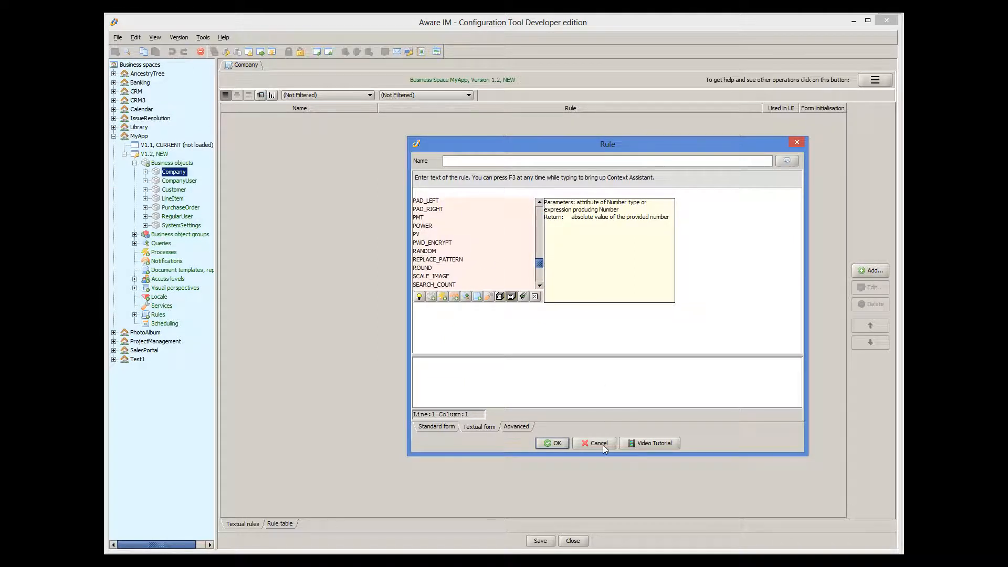
left_click(594, 443)
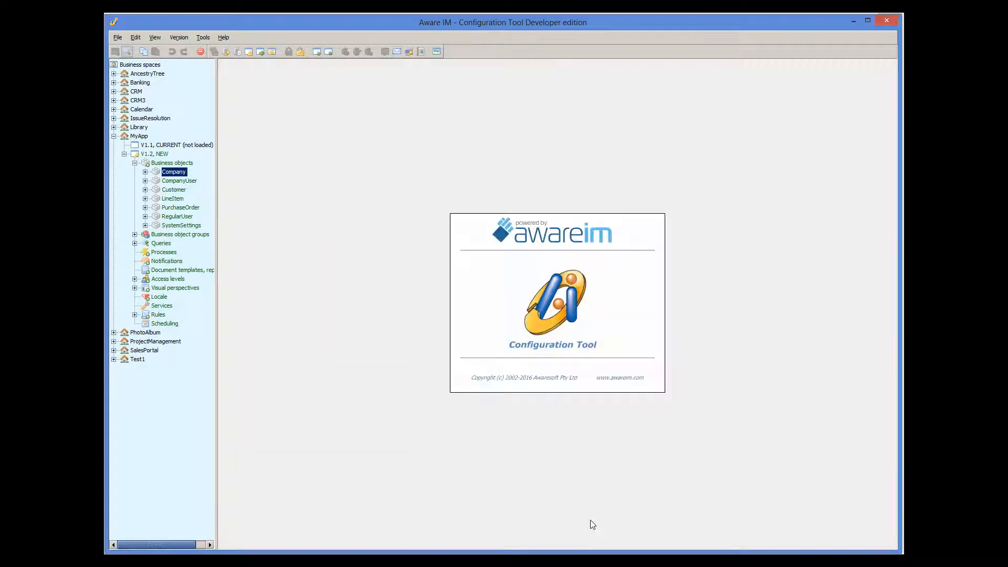
mouse_move(686, 354)
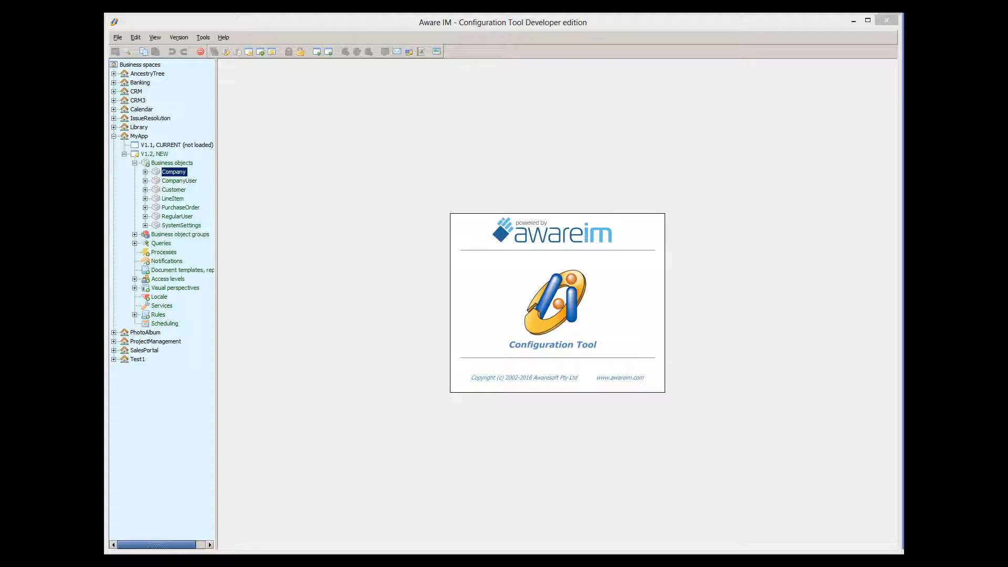
mouse_move(844, 424)
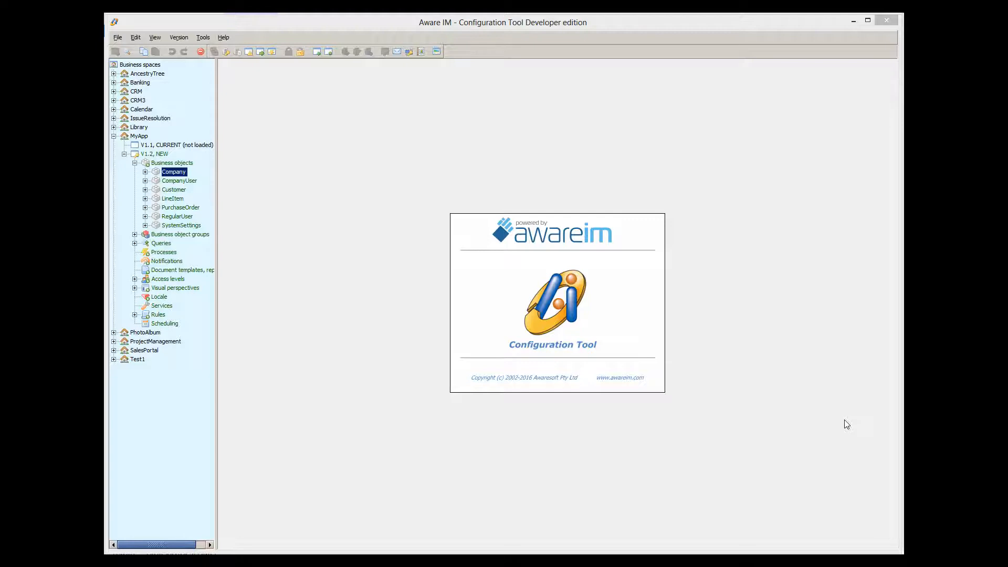
mouse_move(356, 550)
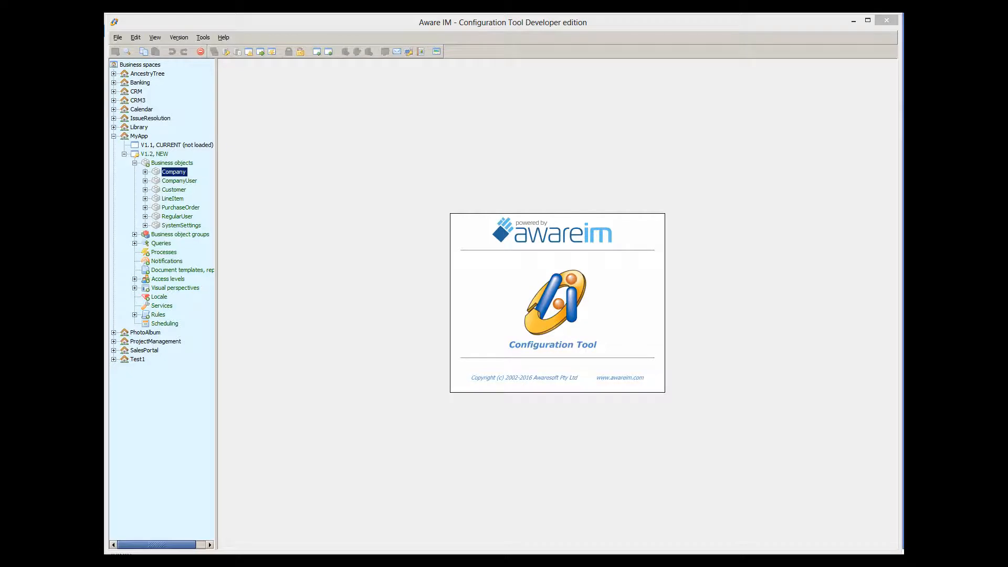
mouse_move(874, 424)
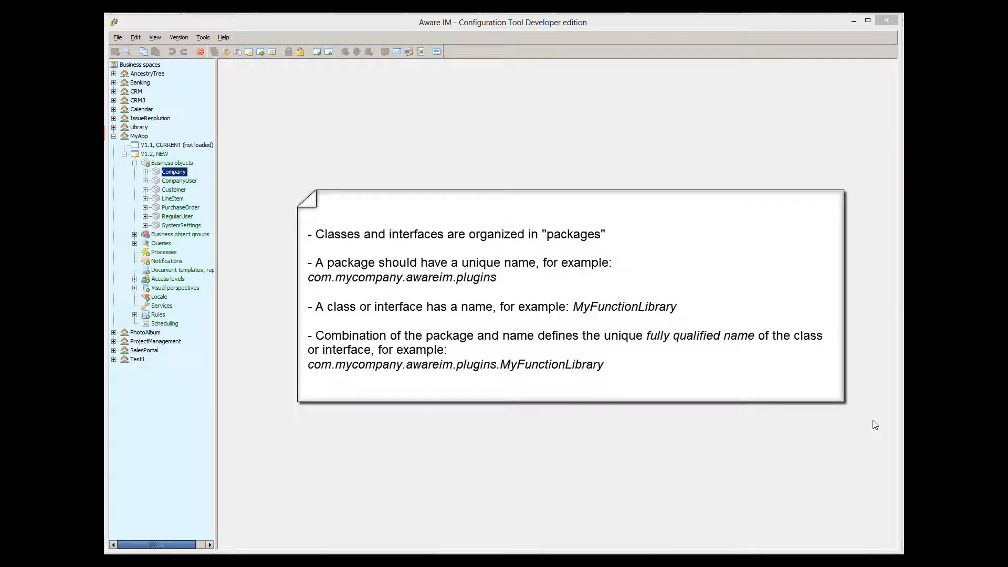
mouse_move(876, 421)
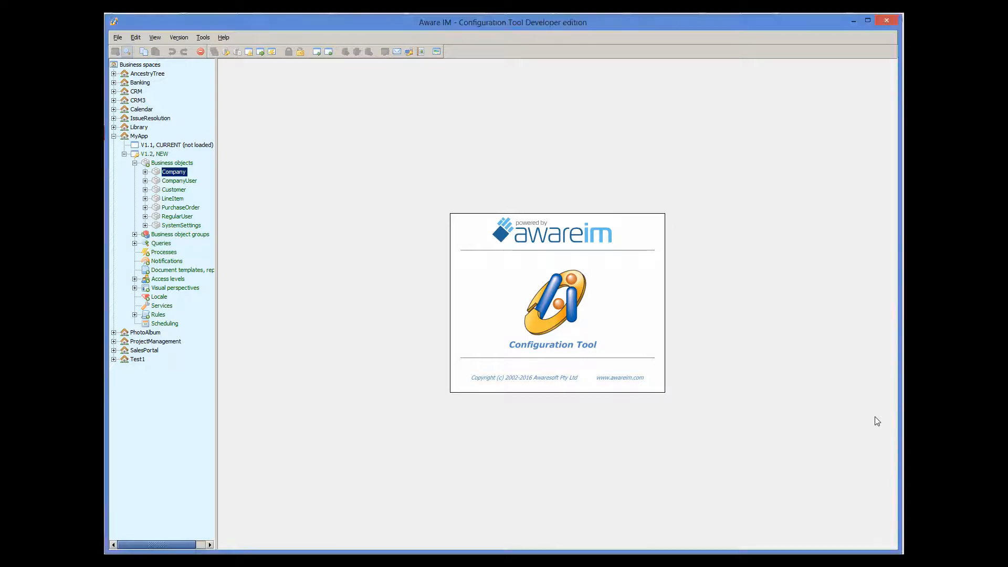
mouse_move(840, 397)
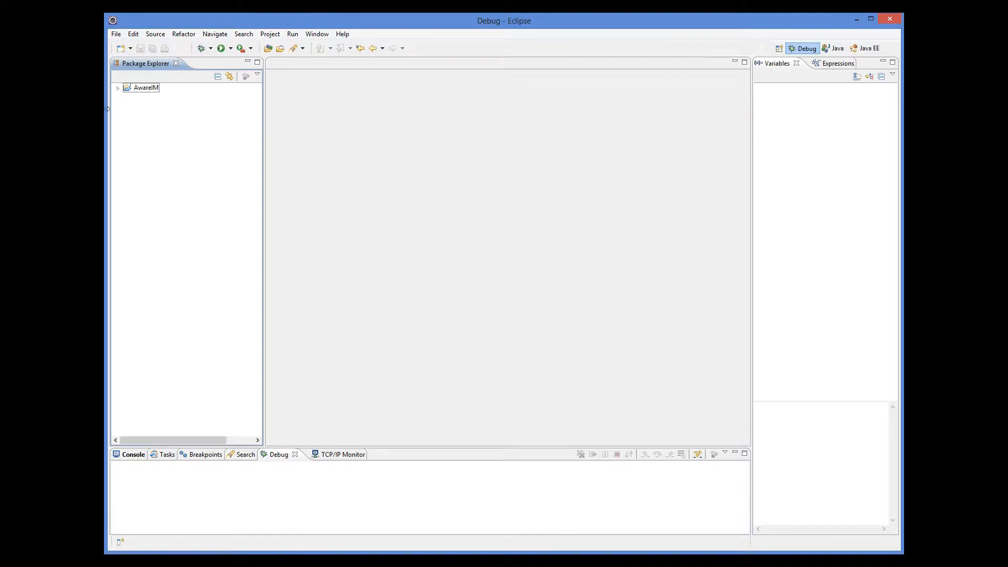
- Create a Java project named AwareIMPlugins with default location and JRE settings
right_click(142, 87)
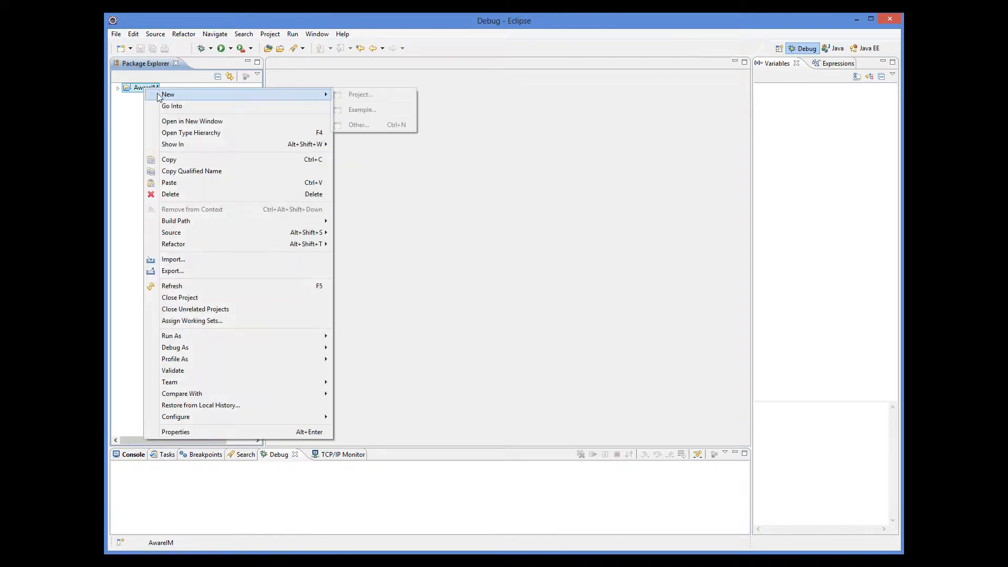
left_click(359, 94)
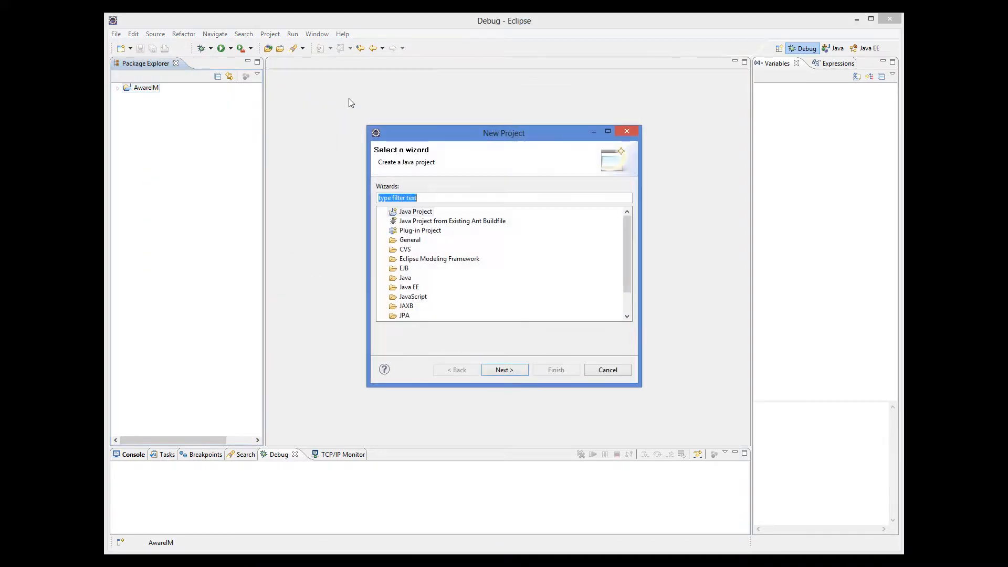
left_click(416, 211)
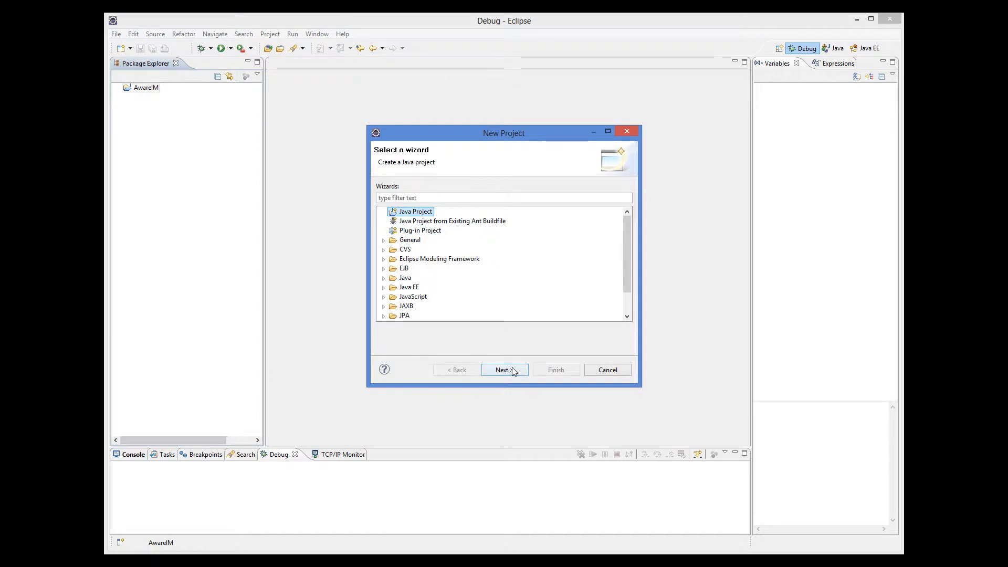
left_click(503, 369)
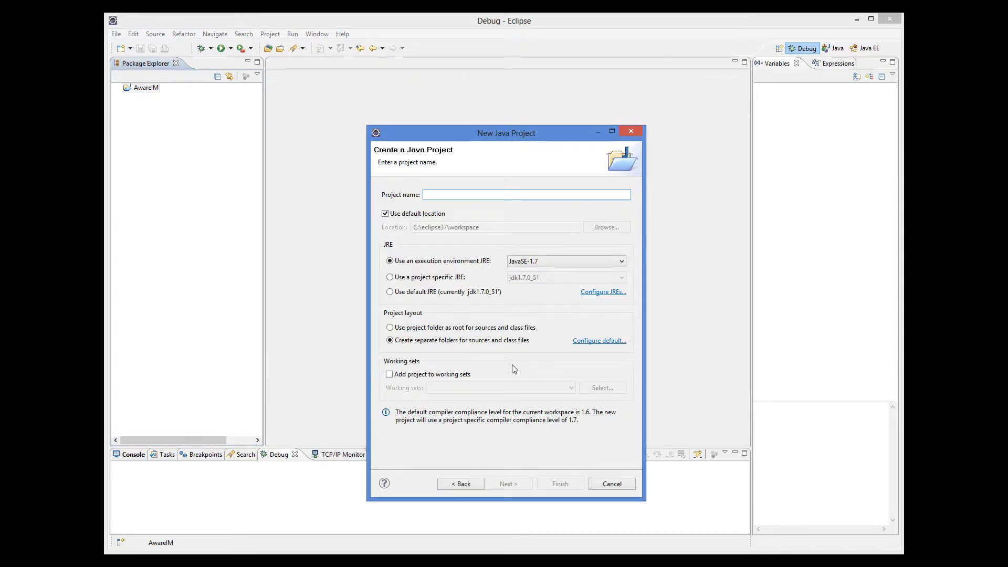
type("AwareIMPlu")
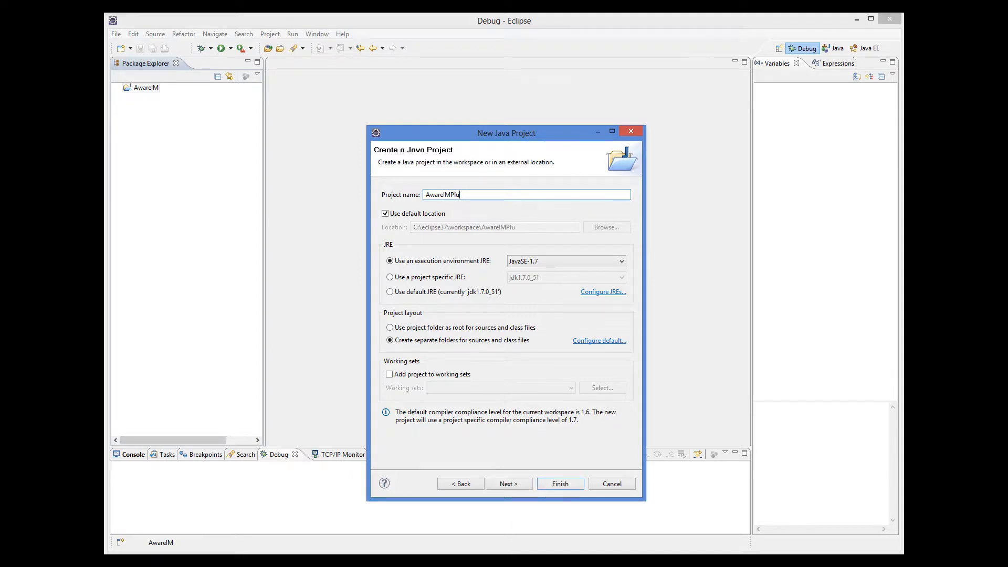
type("gins")
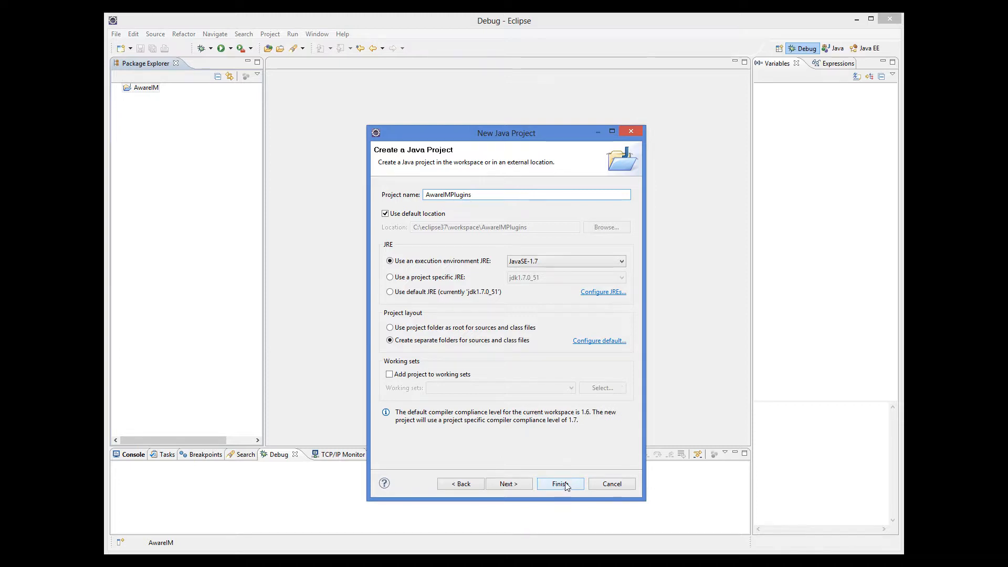
left_click(560, 482)
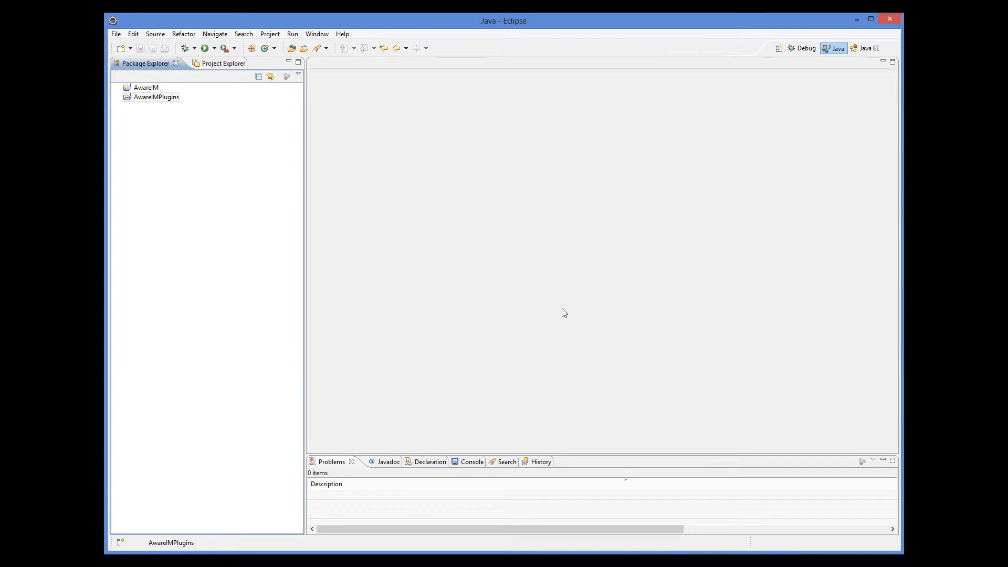
mouse_move(154, 135)
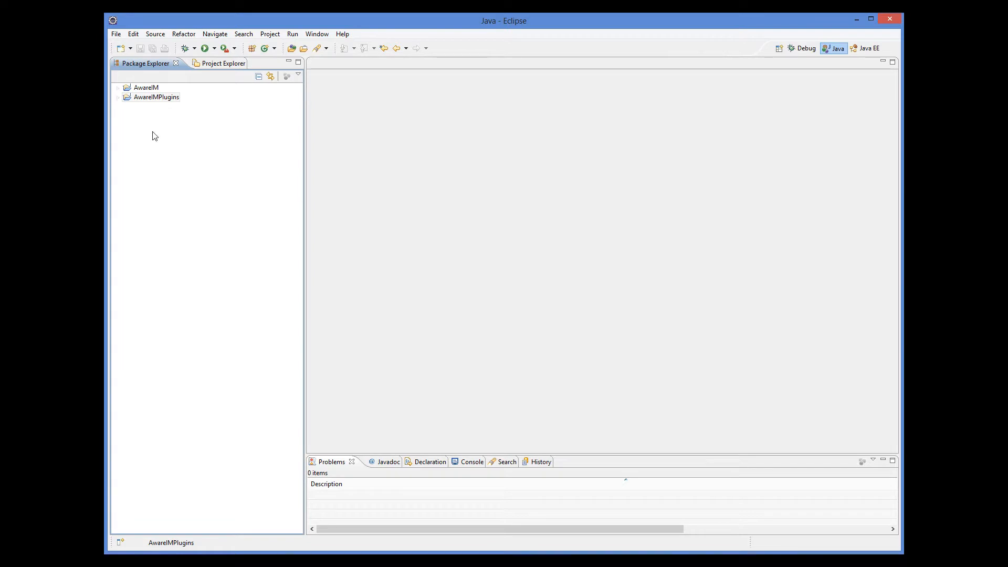
- Start adding external JARs to AwareIMPlugins' build path libraries from its properties
right_click(156, 96)
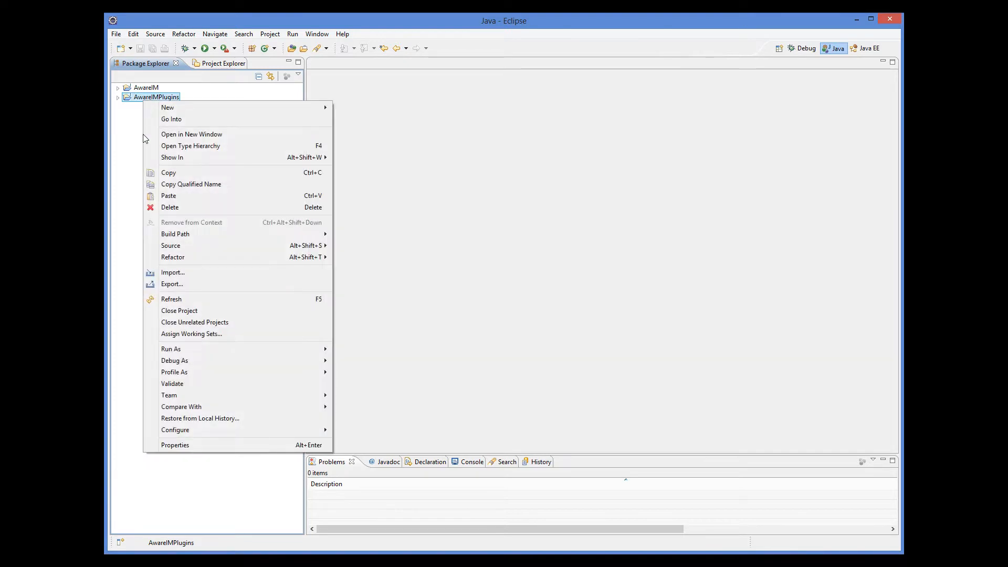
left_click(203, 453)
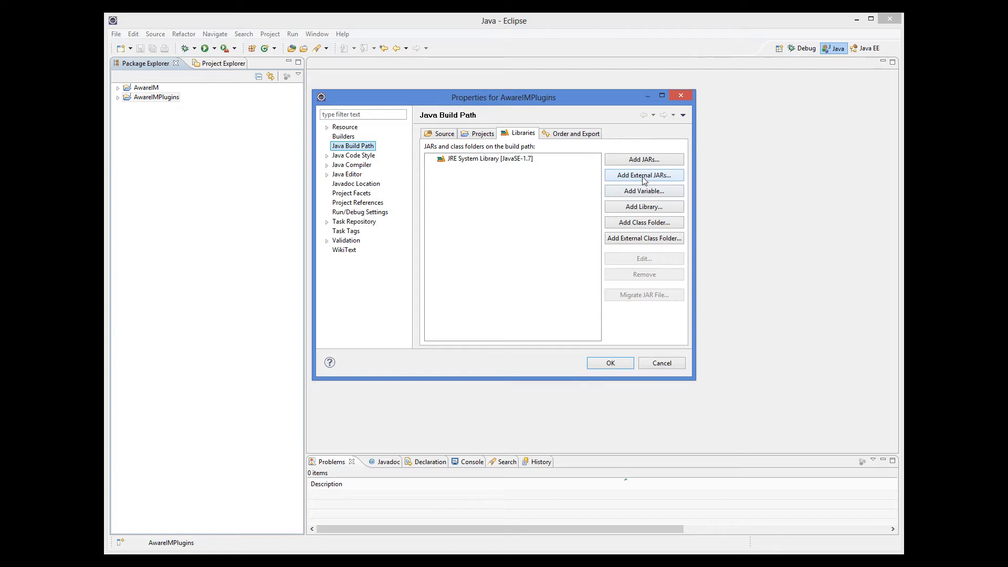
left_click(643, 174)
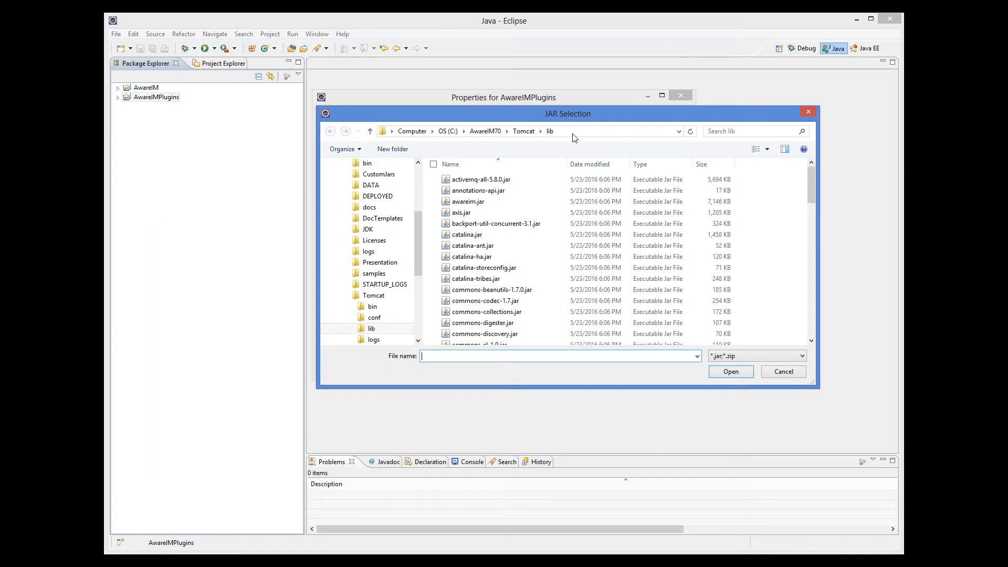
- Add awareim.jar and openAdaptor.jar from the Tomcat lib folder to the build path
left_click(468, 201)
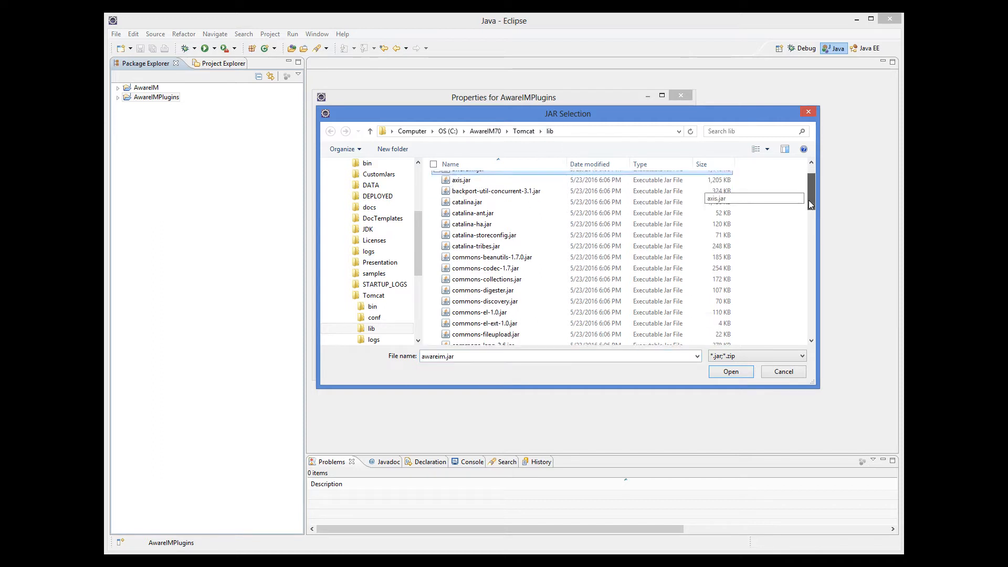
scroll("down", 3)
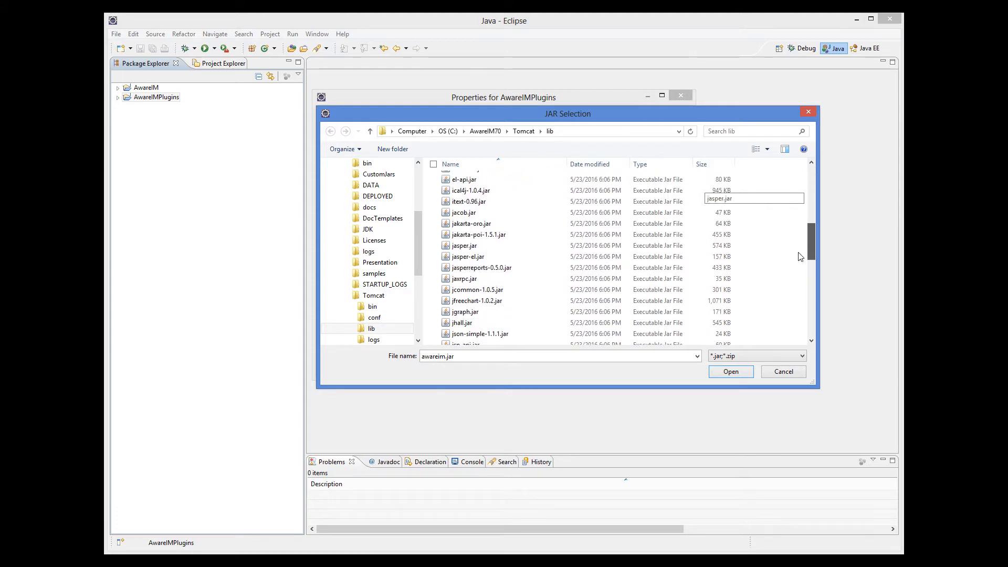
scroll("down", 3)
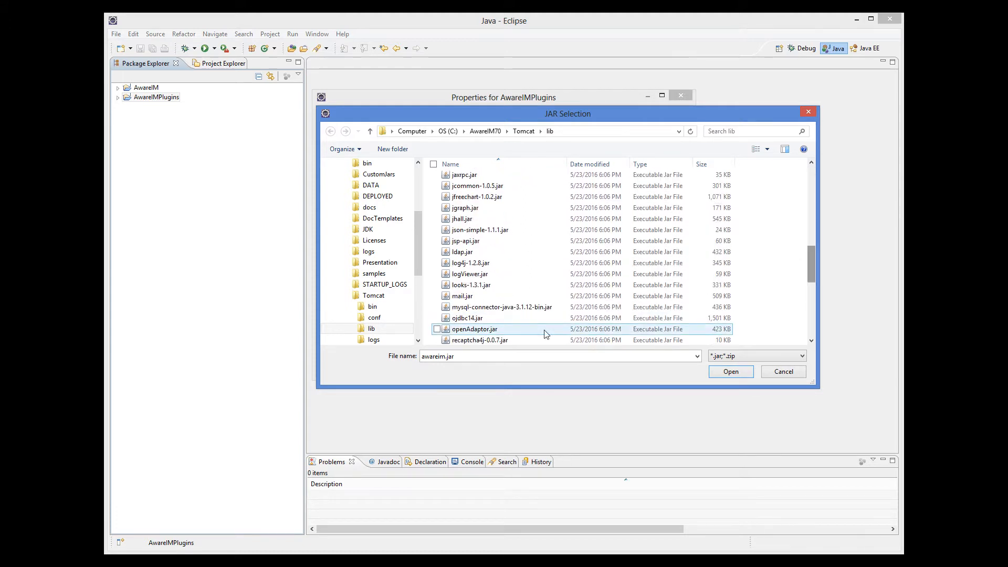
left_click(436, 329)
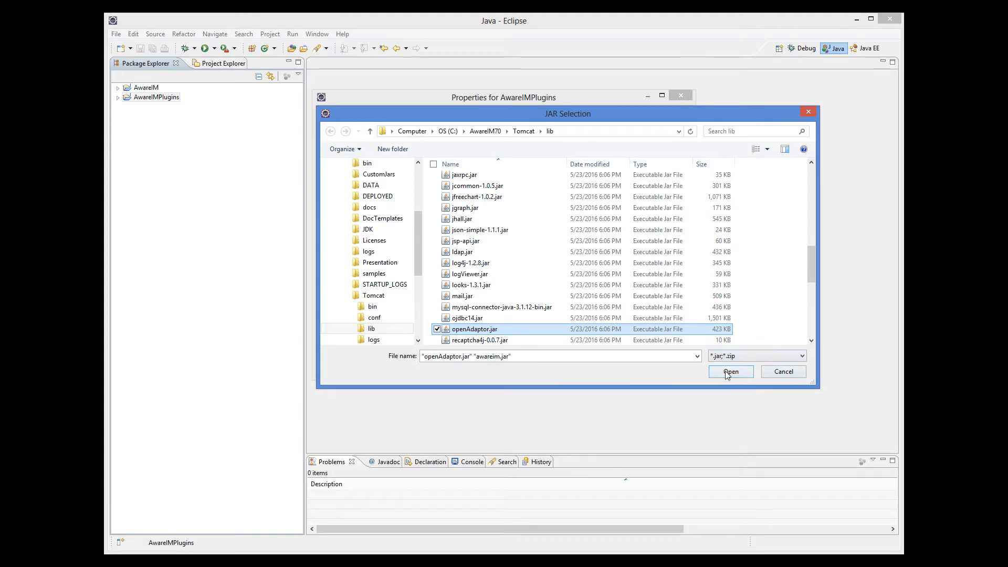
left_click(731, 372)
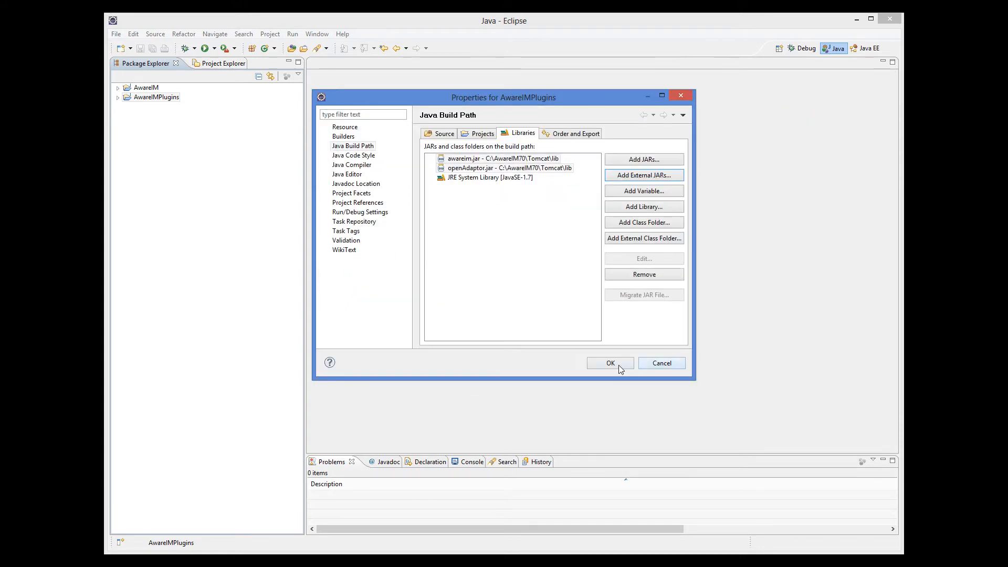
- Confirm the AwareIMPlugins properties so the two jars stay on the build path
left_click(611, 362)
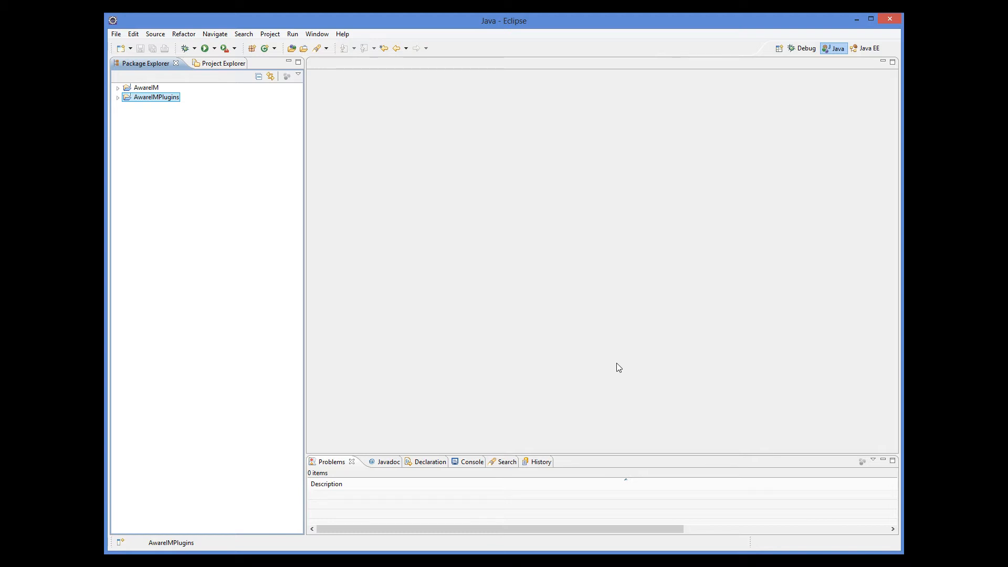
mouse_move(397, 243)
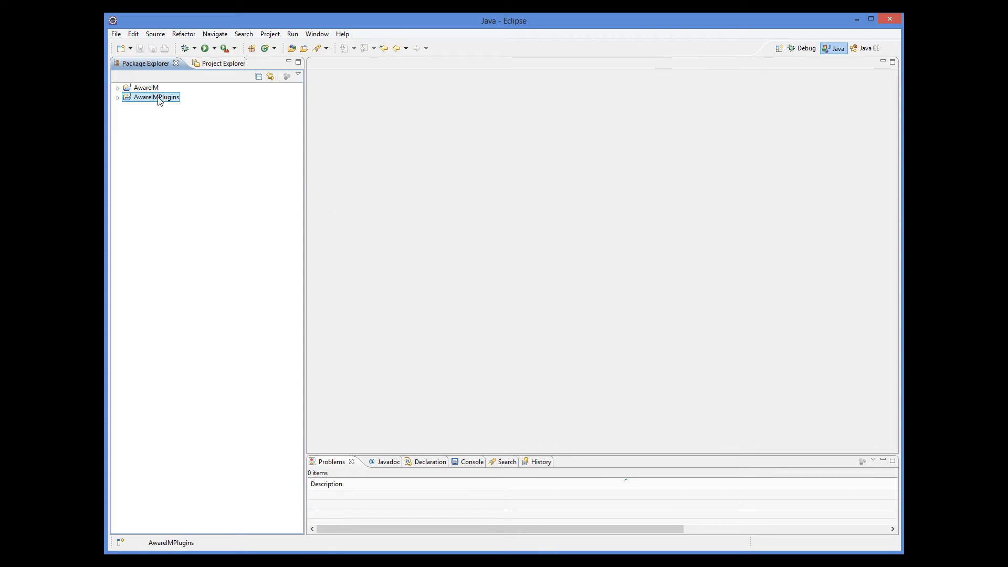
- Create the package com.mycompany.awareim.plugins in the AwareIMPlugins src folder
right_click(155, 96)
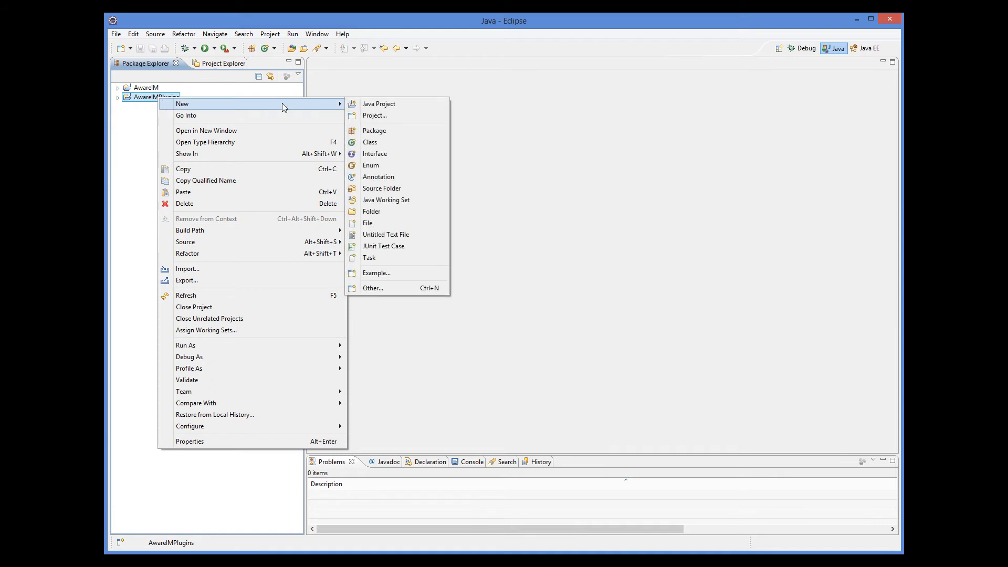
left_click(374, 130)
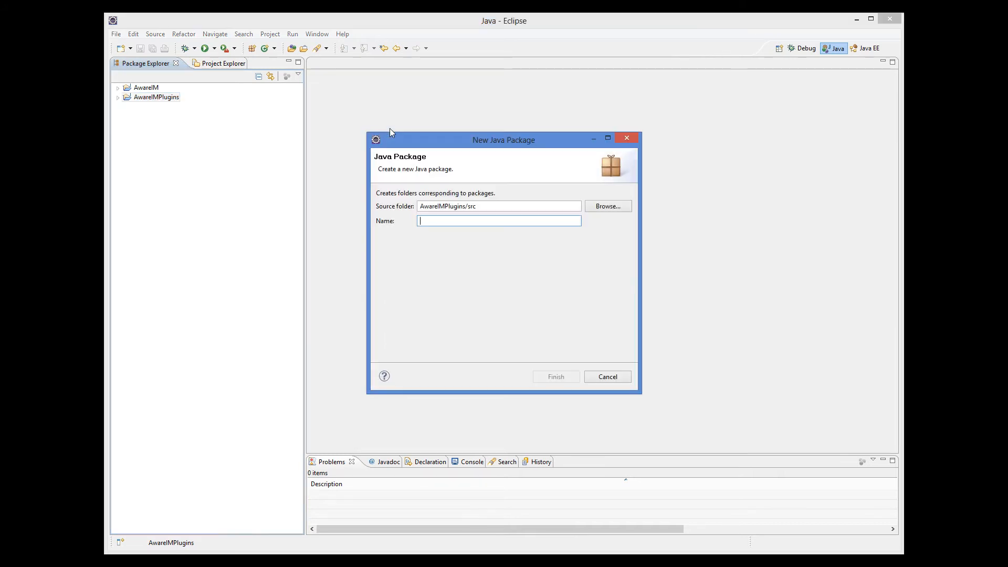
type("c")
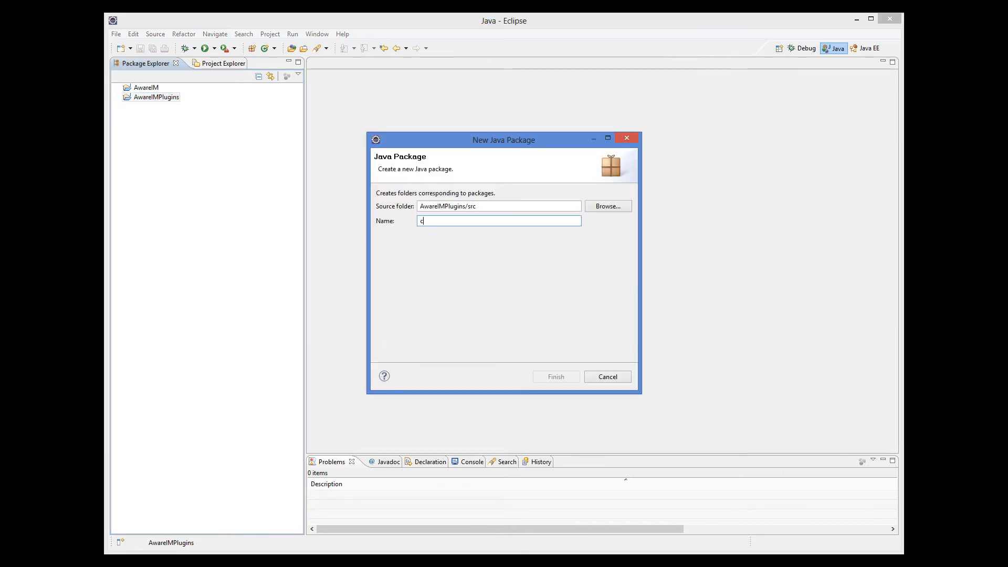
type("om.")
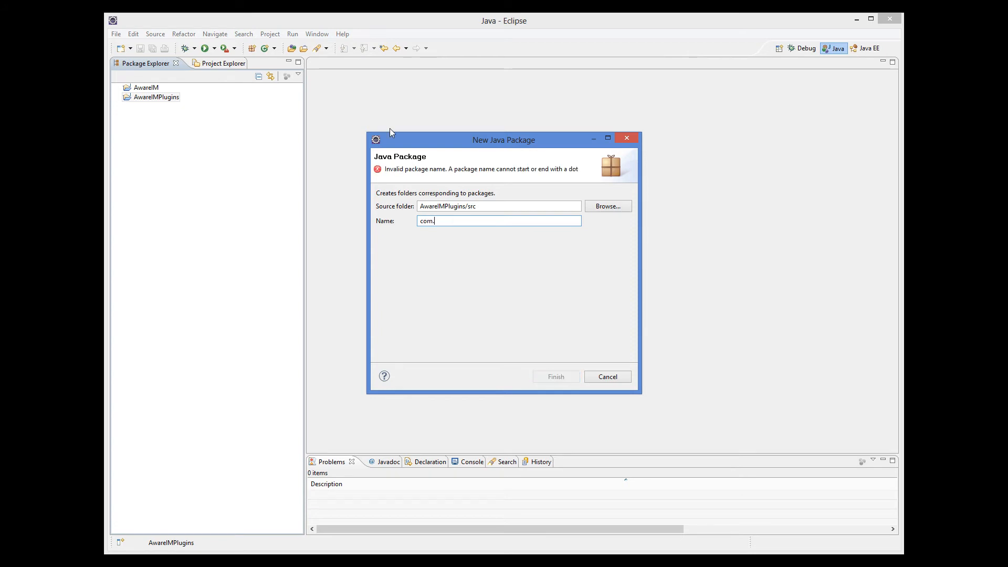
type("mycompany.a")
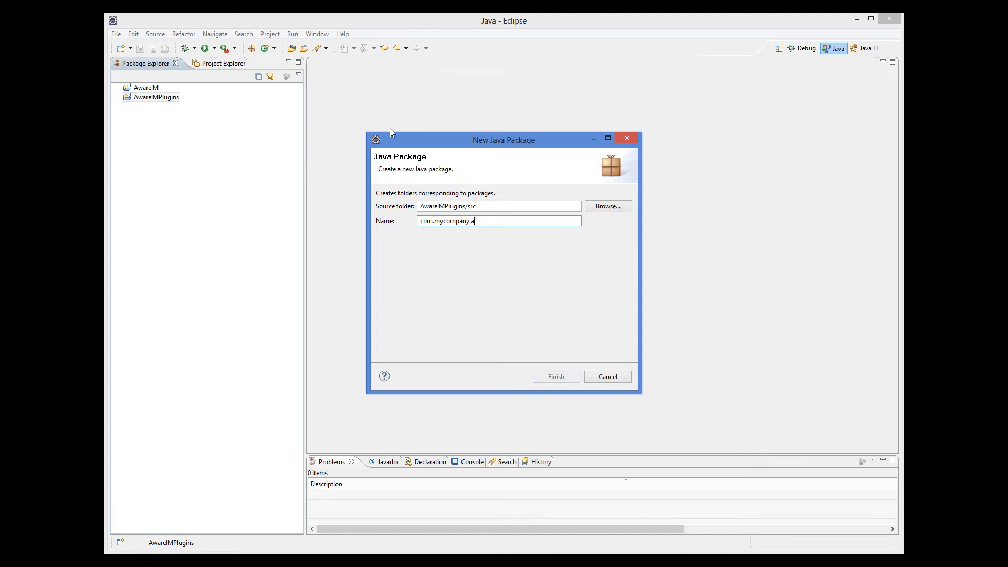
type("wareim")
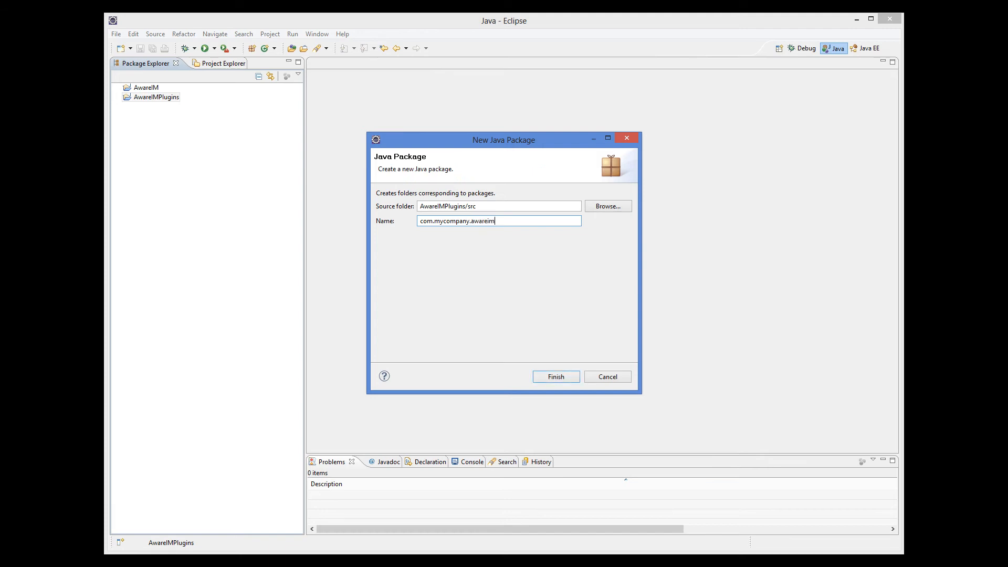
type(".plu")
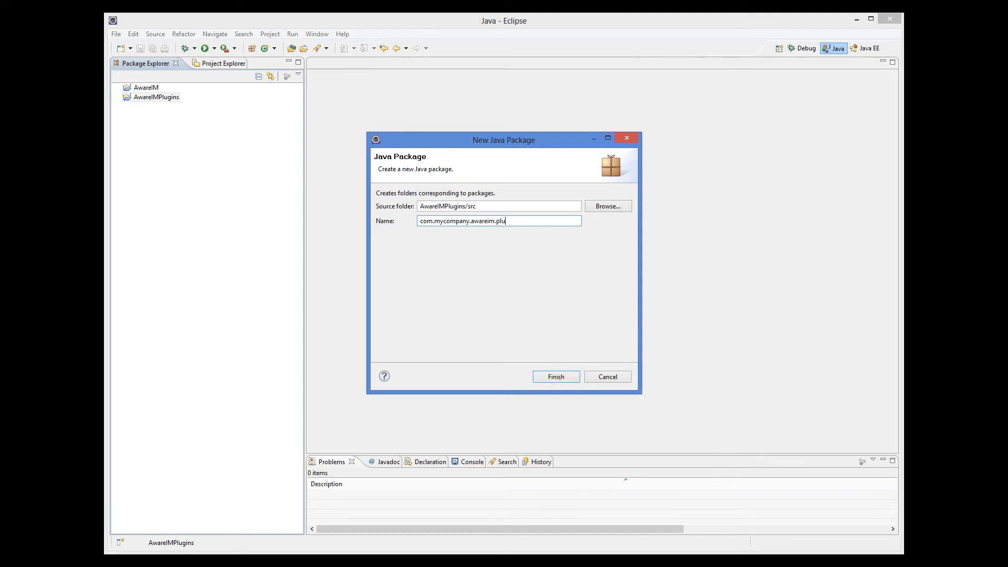
type("gins")
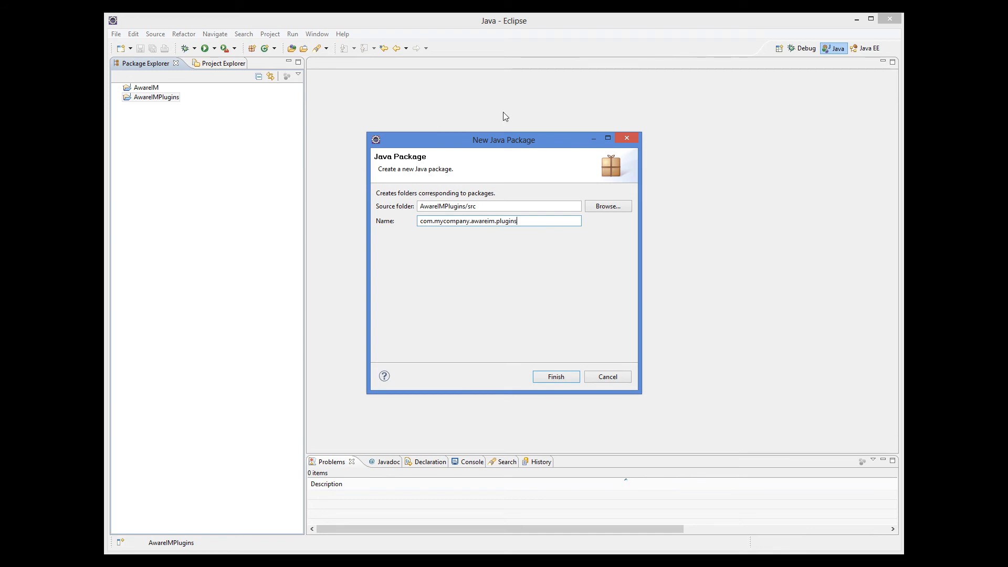
left_click(557, 376)
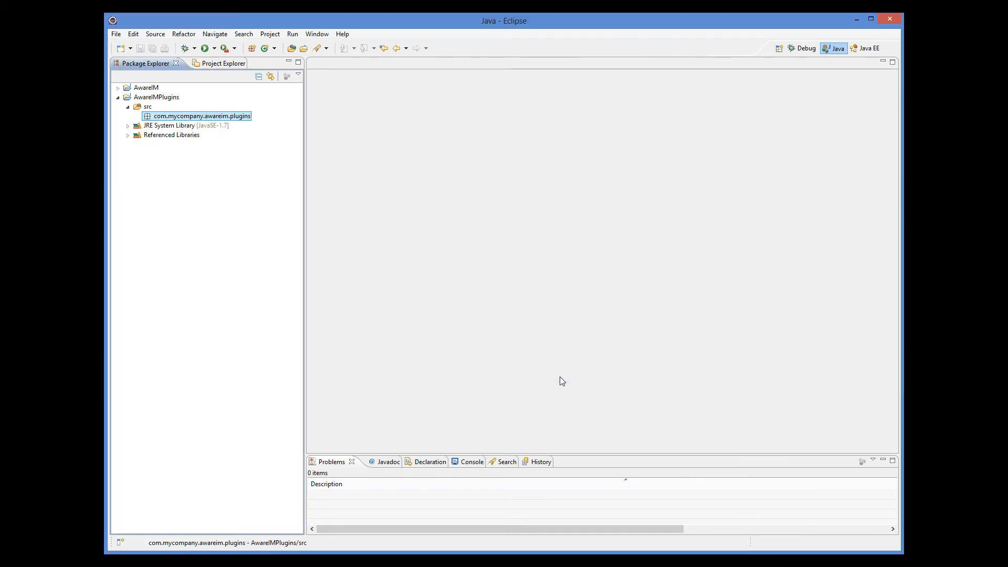
mouse_move(580, 331)
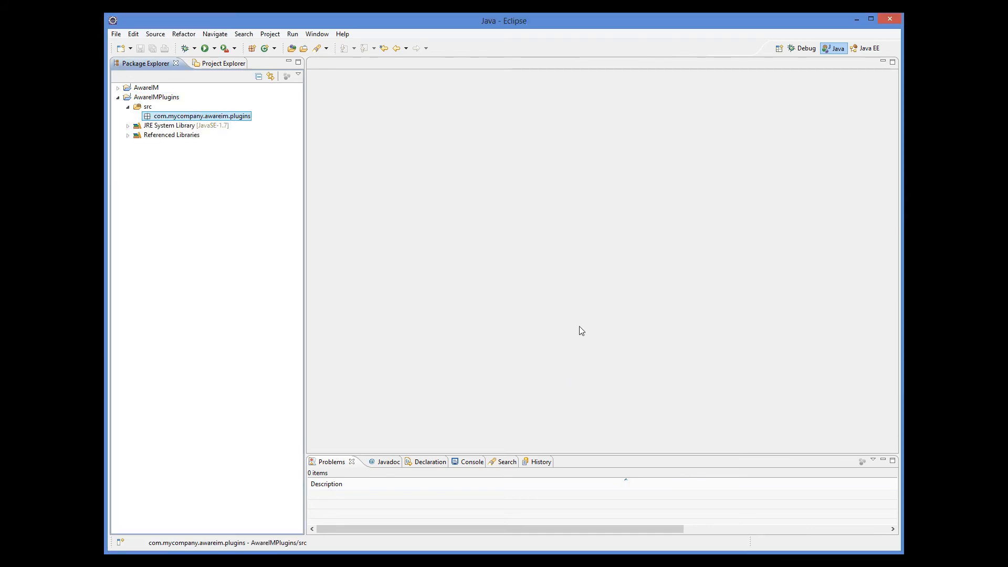